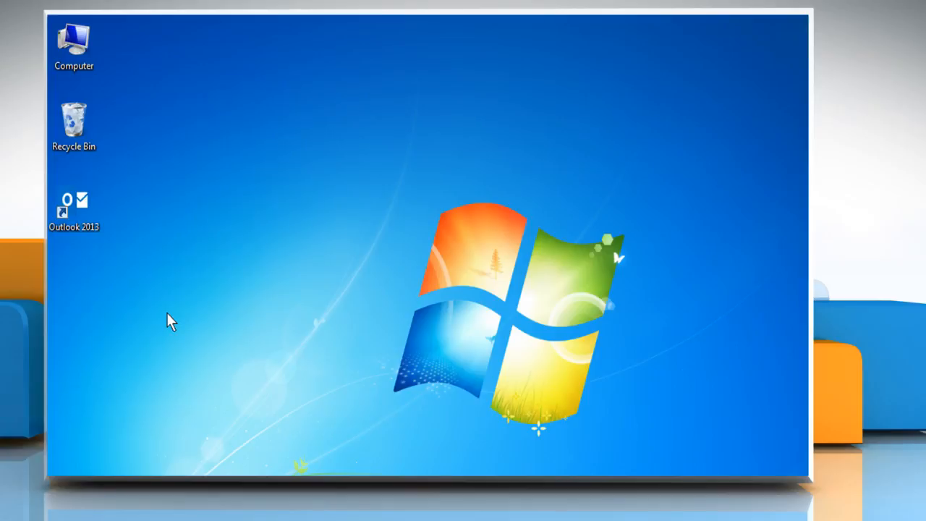
- Bring up the context menu for the Outlook 2013 desktop shortcut
click(73, 210)
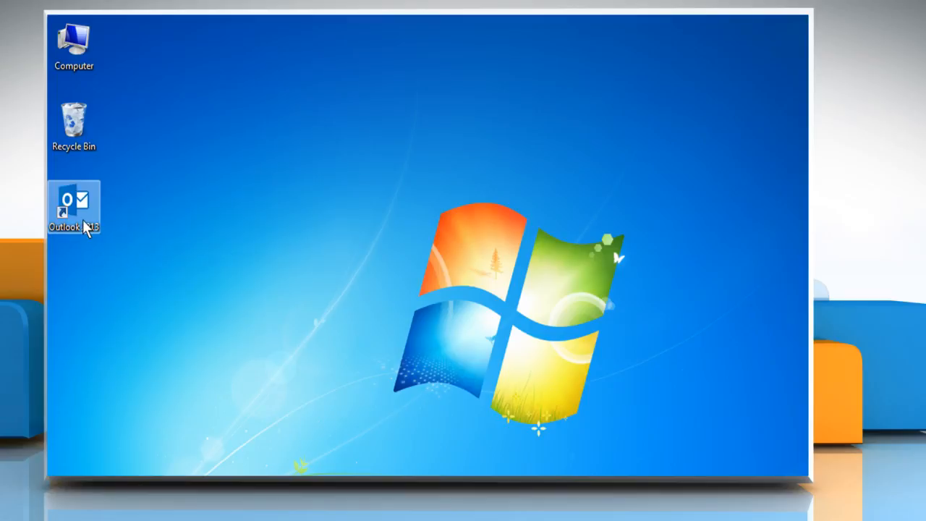
right_click(74, 208)
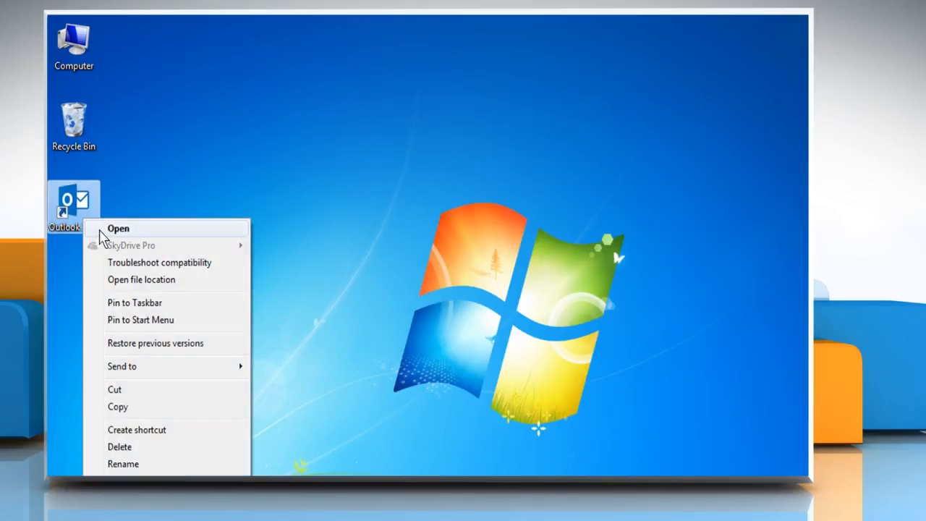
- Launch Outlook, select the outlook.com mailbox and show its Account Information page
click(119, 228)
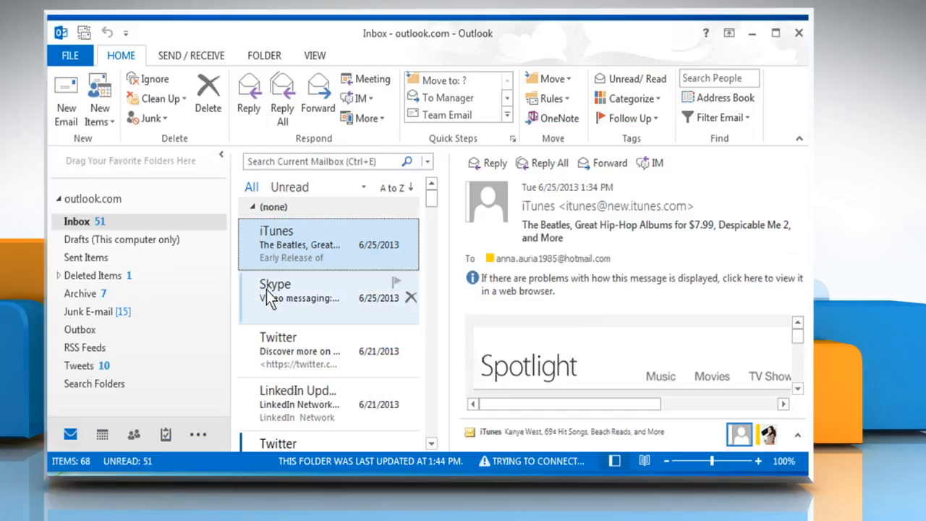
click(92, 198)
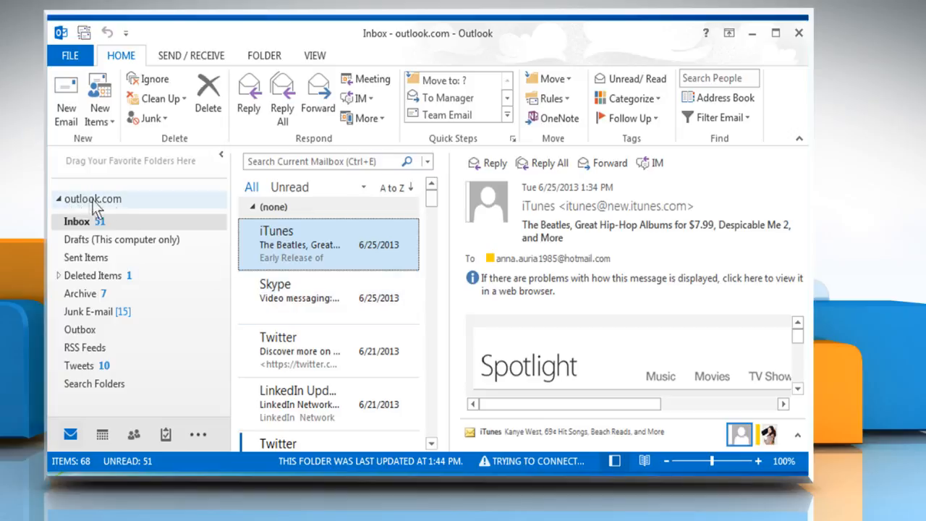
mouse_move(127, 209)
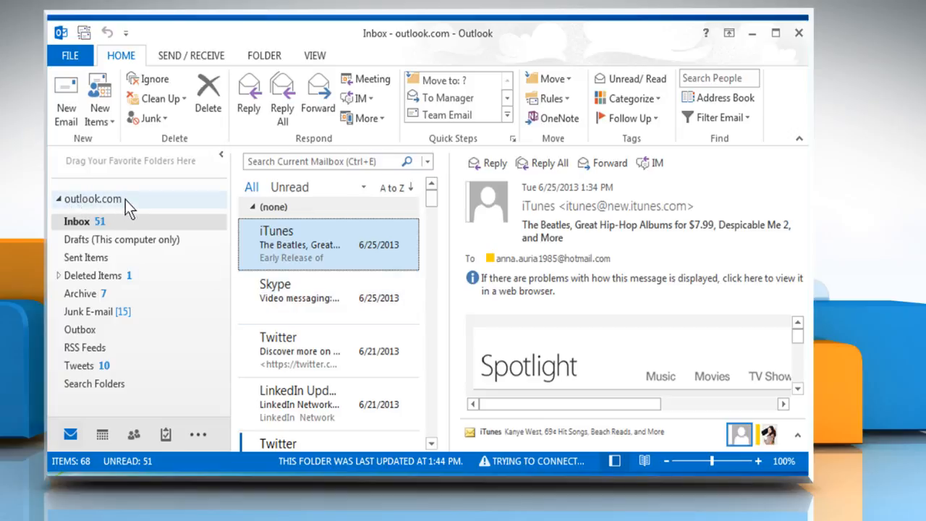
click(69, 55)
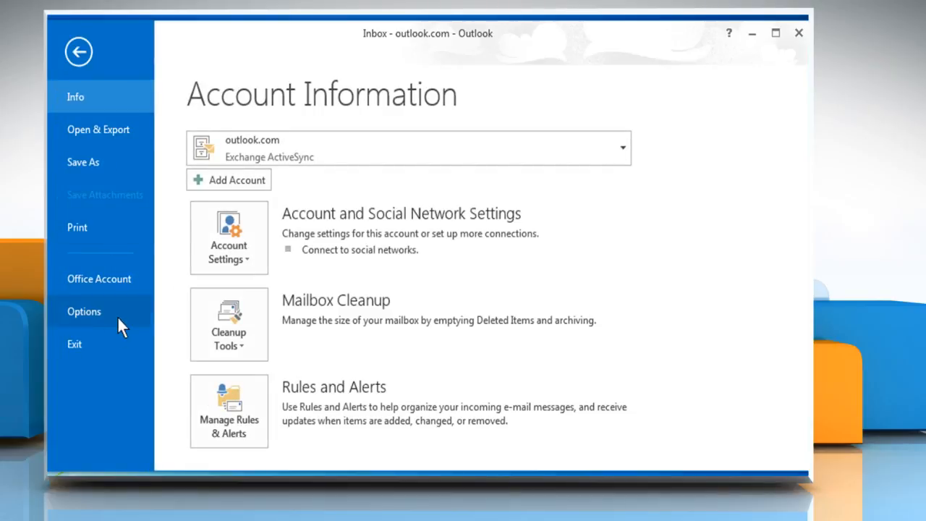
- Show the Advanced category of Outlook Options with the Send and receive section in view
click(84, 311)
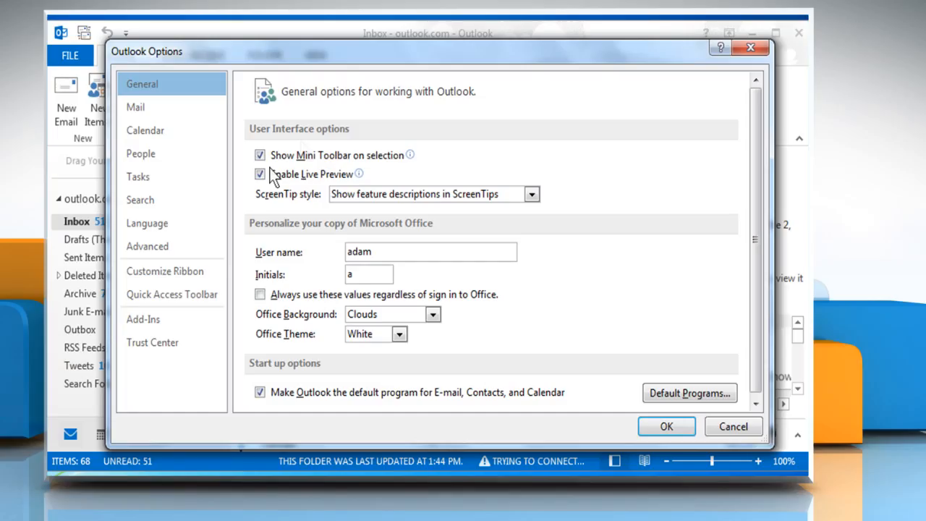
click(148, 246)
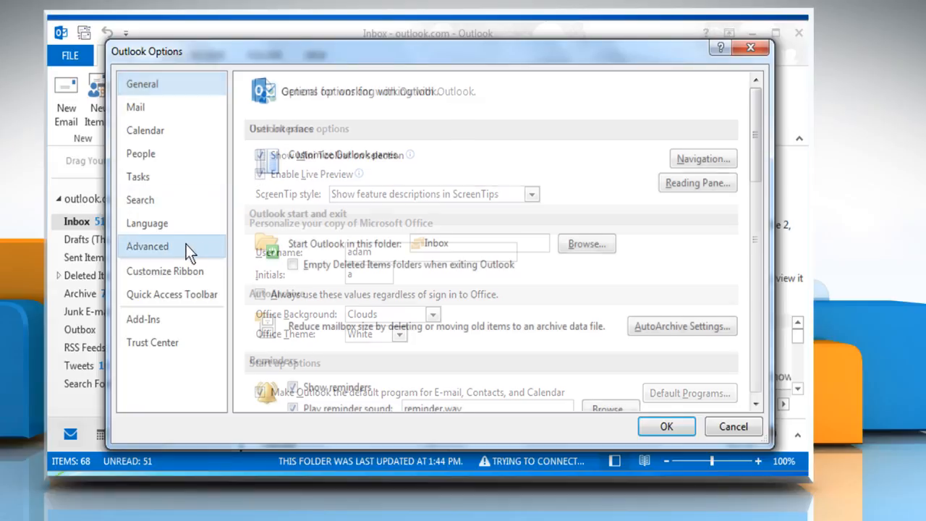
click(148, 246)
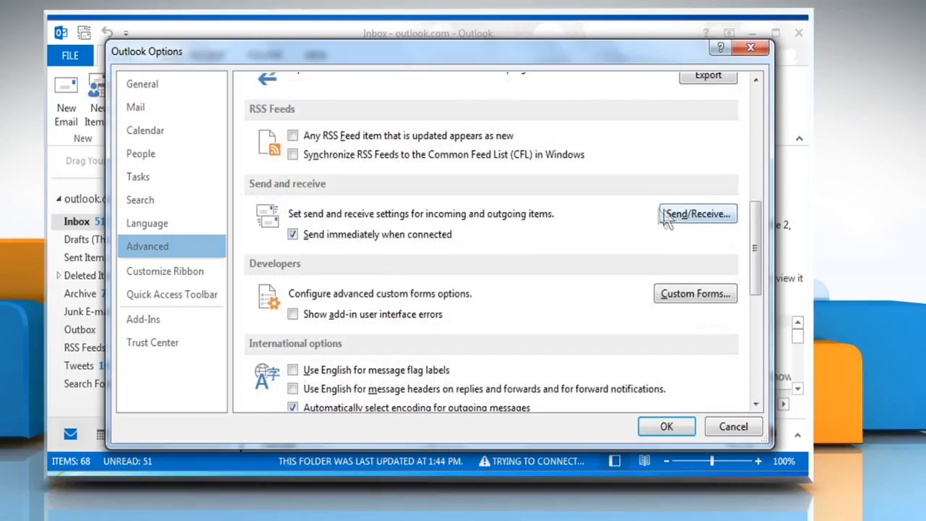
- Edit the Send/Receive settings of the All Accounts group
click(698, 214)
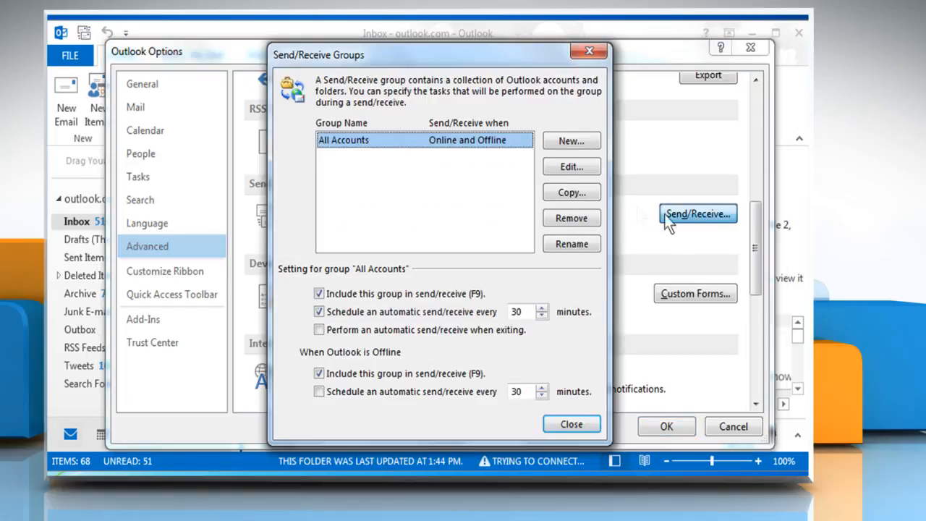
mouse_move(514, 173)
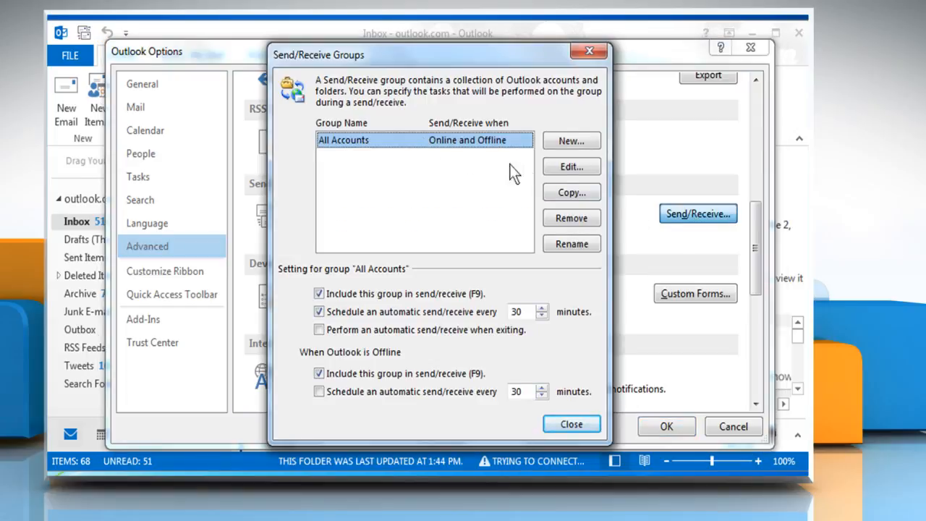
click(570, 166)
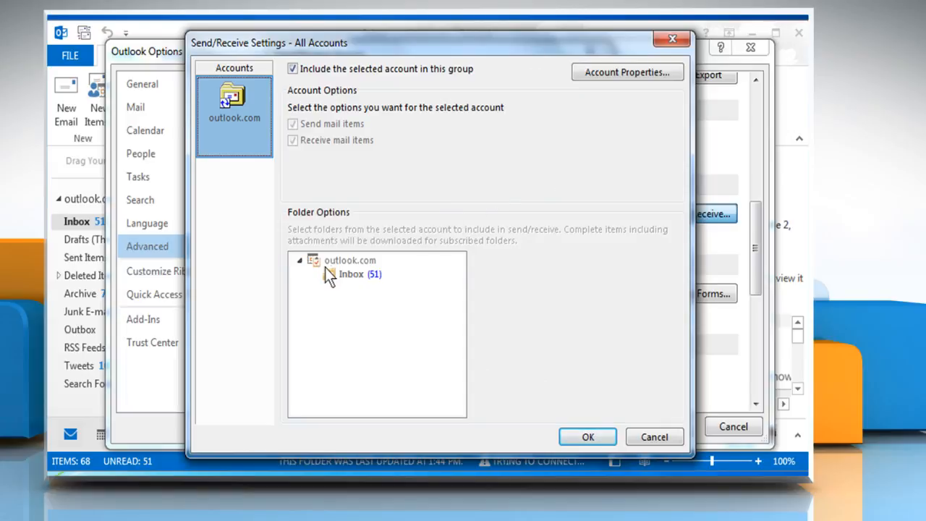
mouse_move(378, 273)
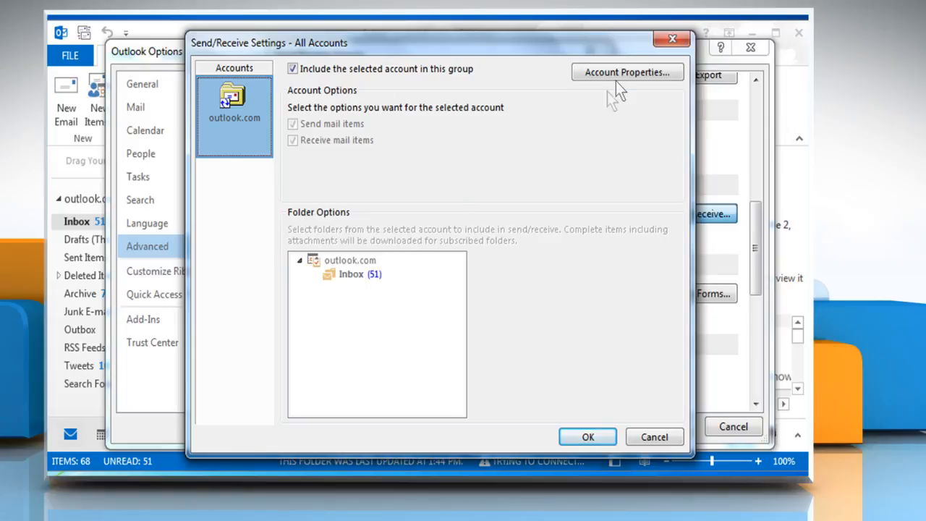
click(624, 72)
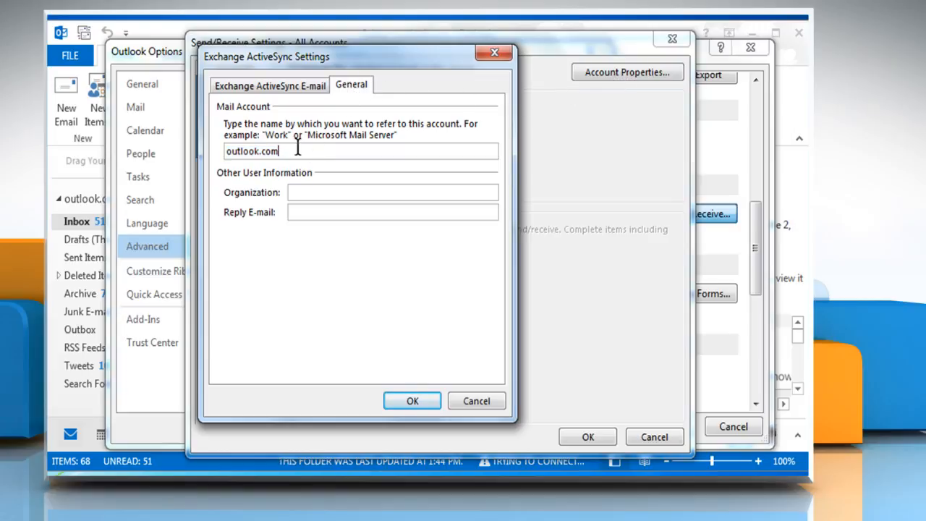
text(Anna A)
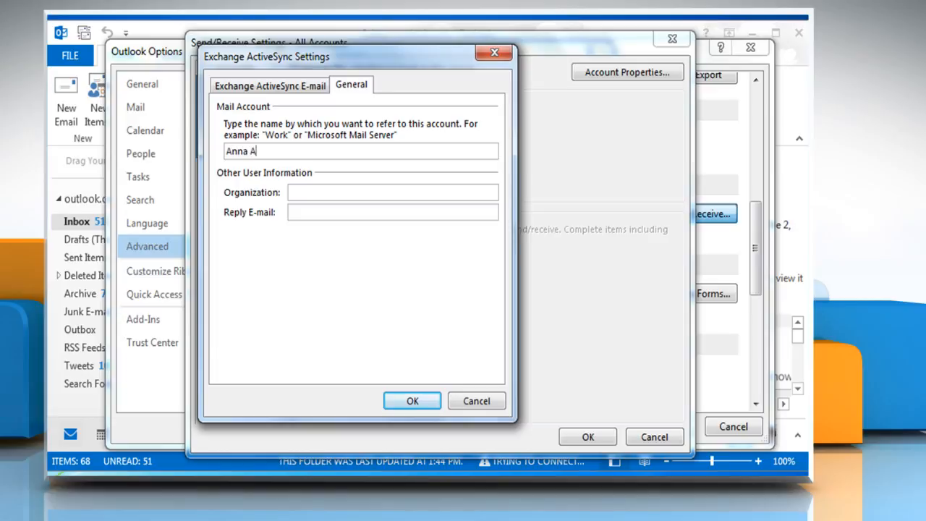
text(uria)
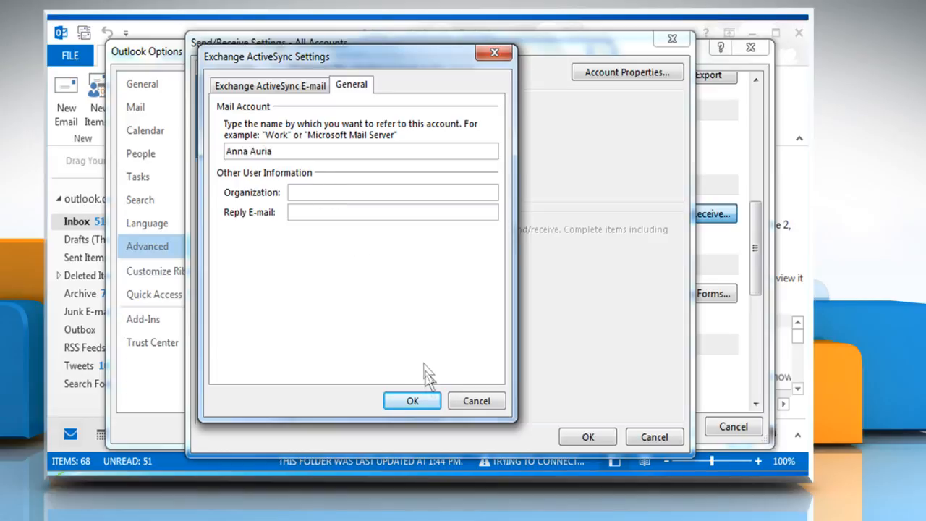
click(413, 400)
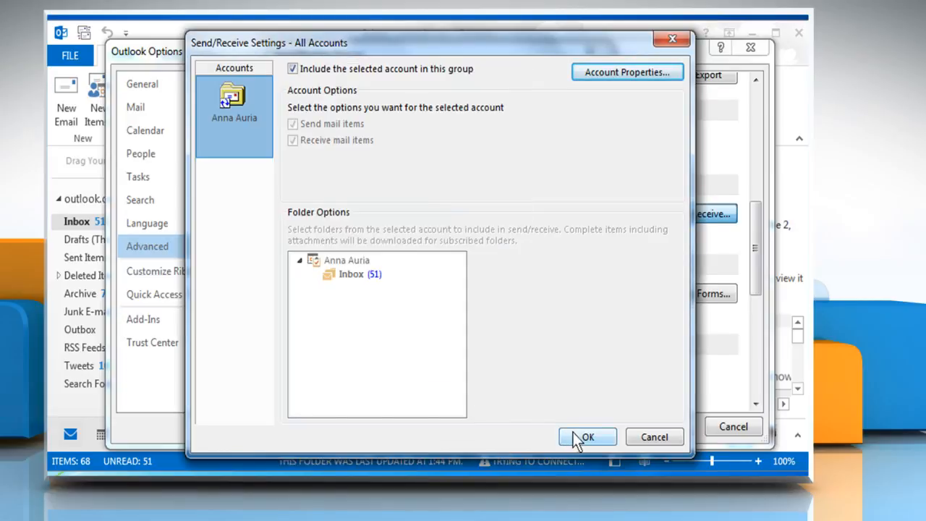
click(587, 437)
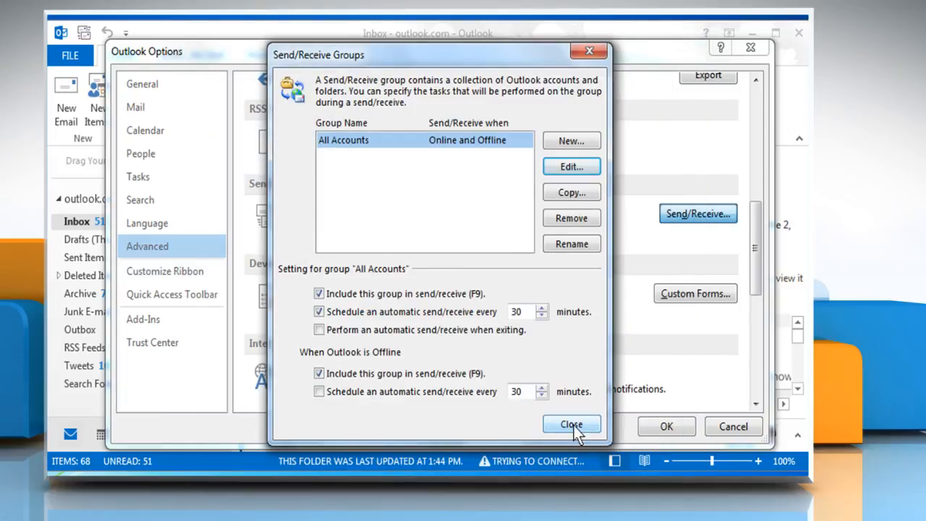
click(571, 424)
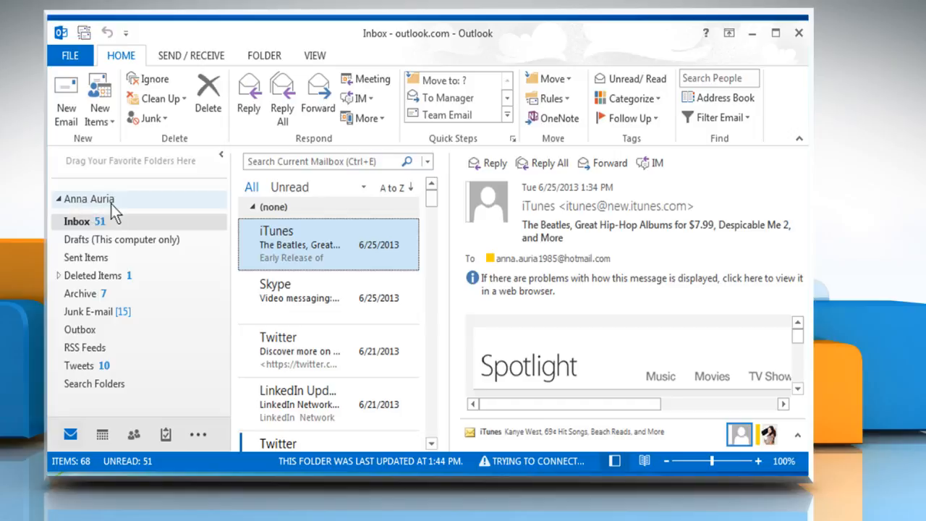
mouse_move(129, 216)
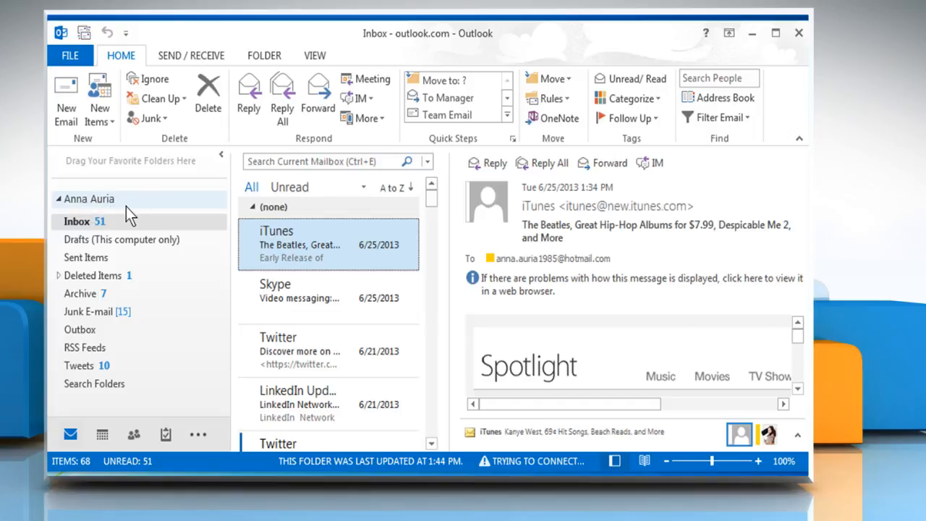